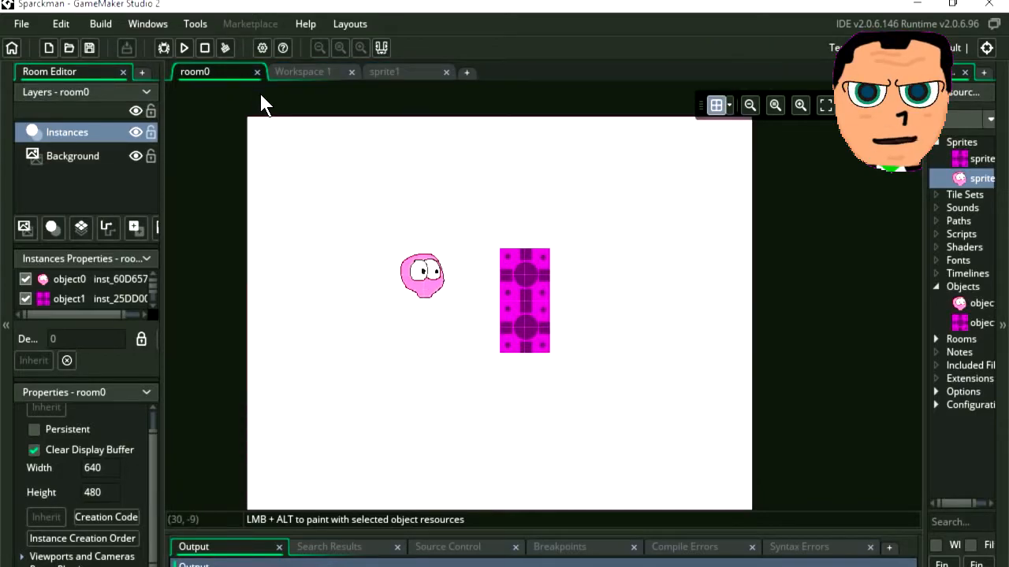
{"action": "mouse_move", "coordinate": [262, 47]}
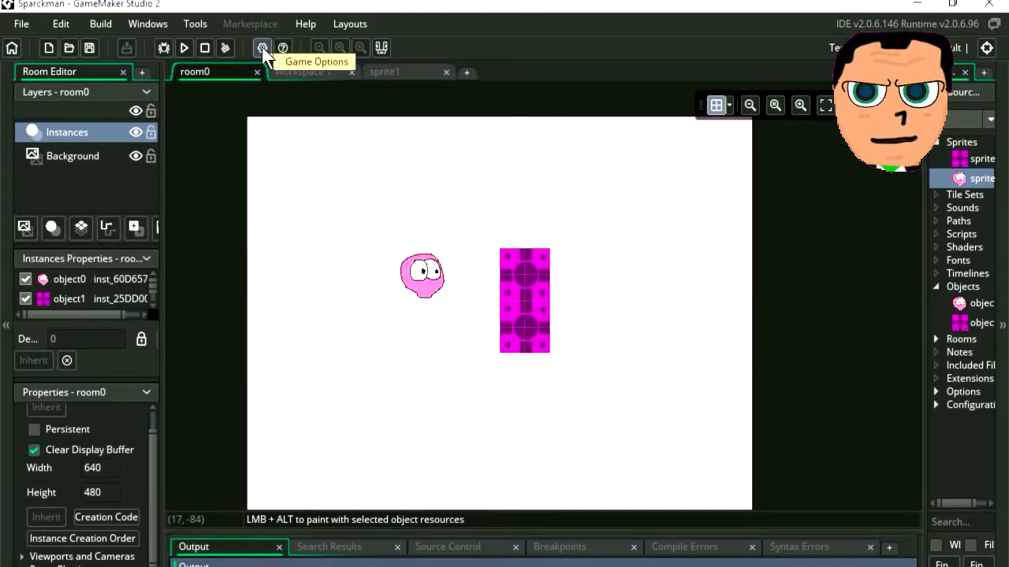
- Confirm the project's Game Options settings and return to the room
{"action": "left_click", "coordinate": [262, 47]}
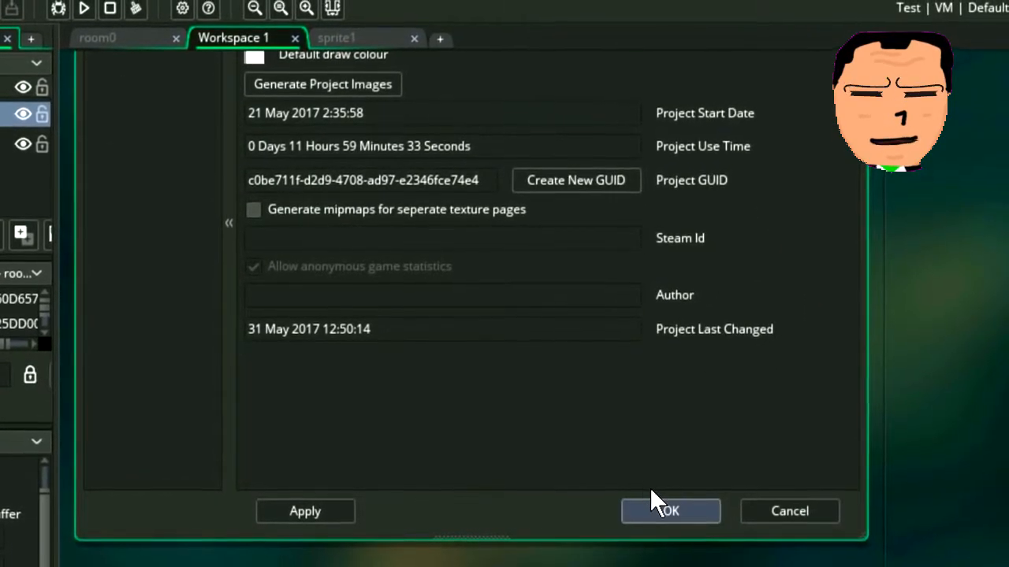
{"action": "left_click", "coordinate": [670, 510]}
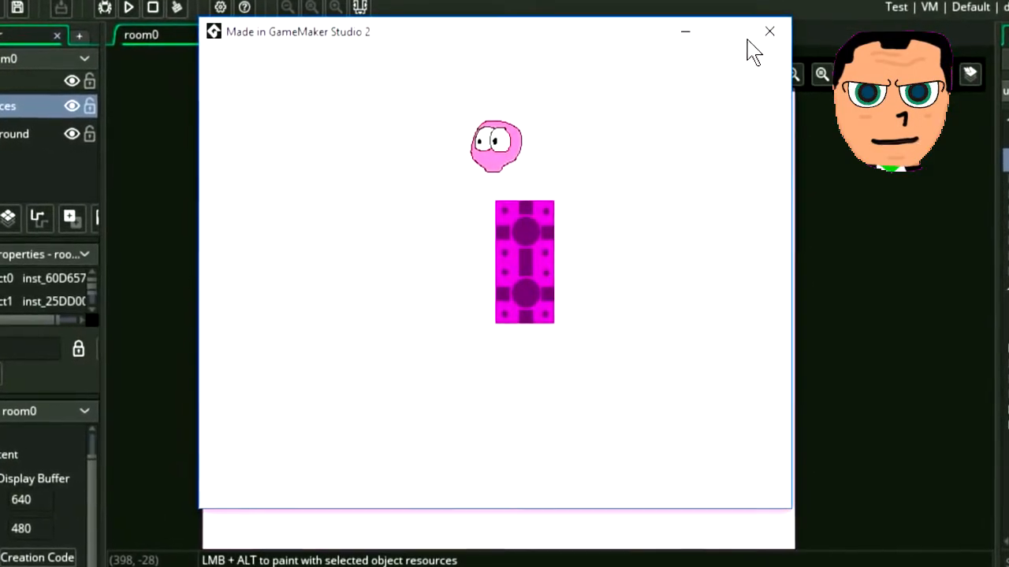
- Close the running game and change object0's rightward Jump To Point step from 5 to 2
{"action": "left_click", "coordinate": [769, 31]}
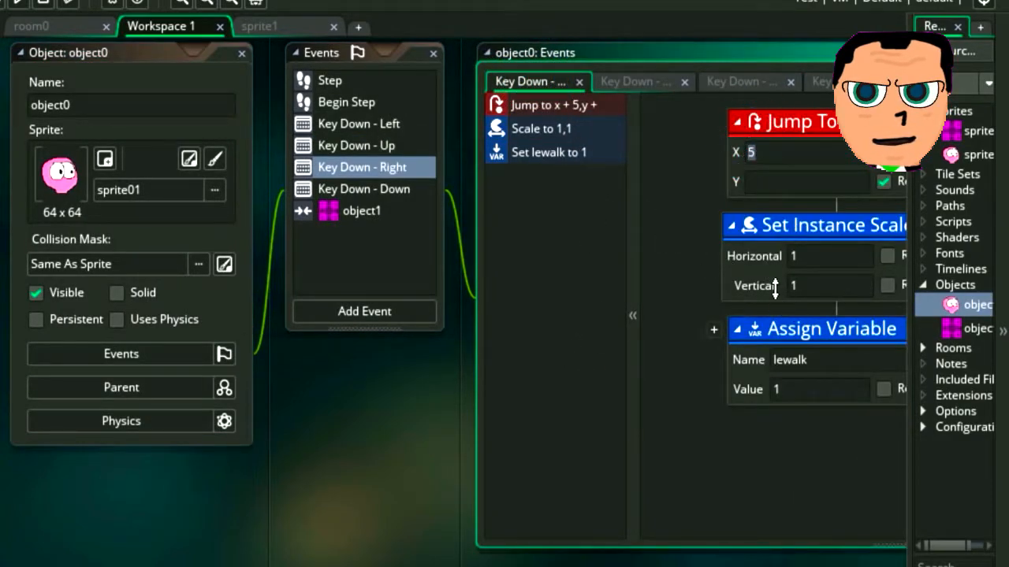
{"action": "left_click", "coordinate": [359, 123]}
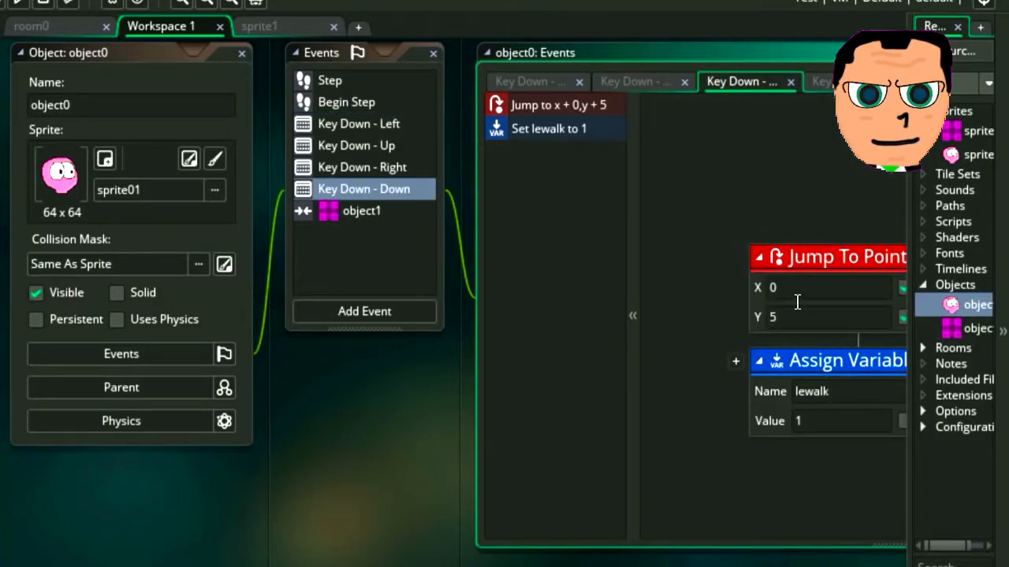
{"action": "type", "text": "2"}
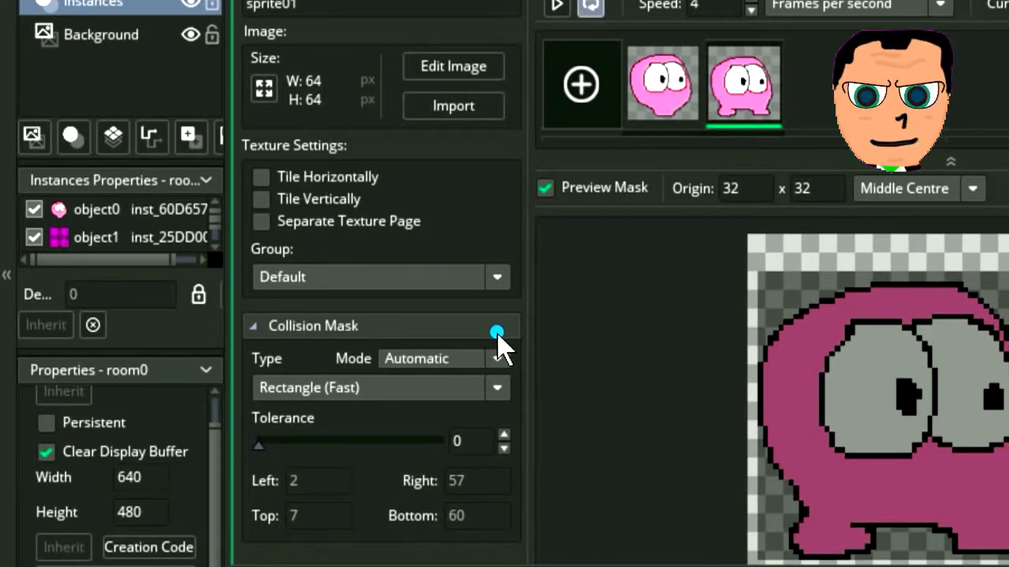
- Set sprite01's collision mask mode to Full Image and run the game to test it
{"action": "left_click", "coordinate": [416, 360]}
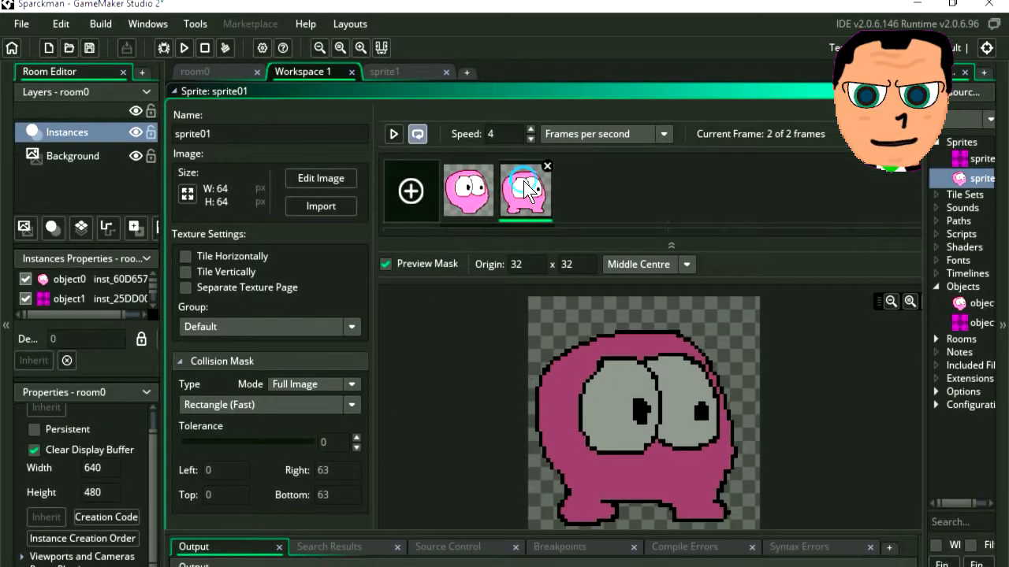
{"action": "left_click", "coordinate": [182, 47]}
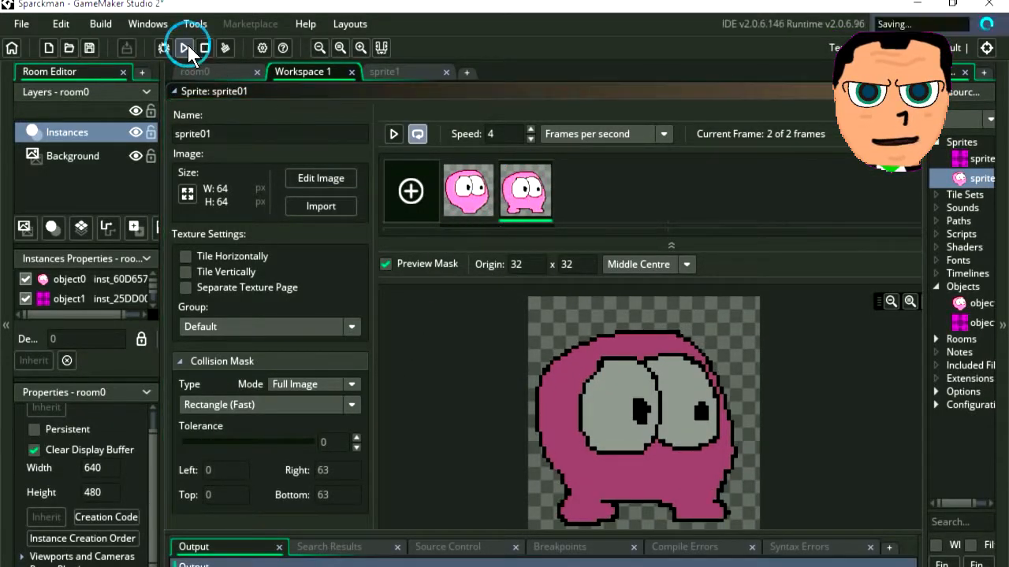